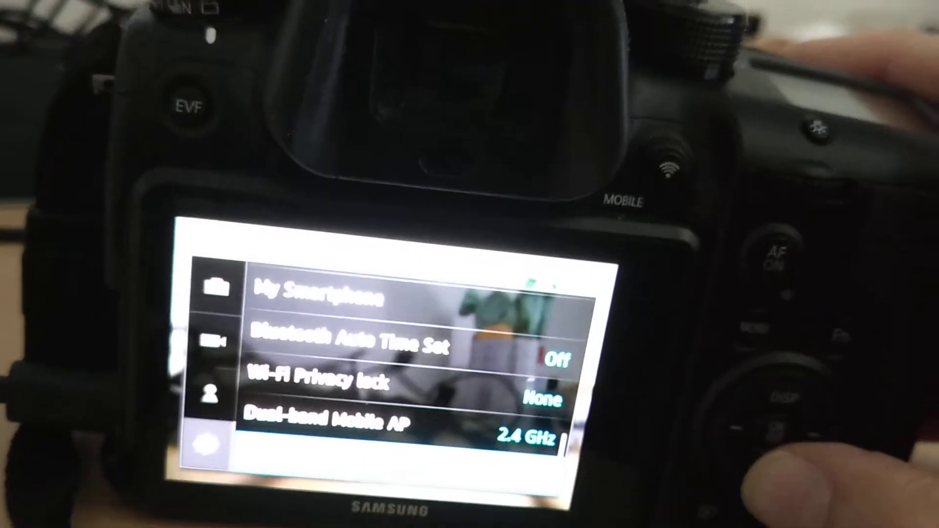
# Step: Confirm the lens firmware update from 01.01 to 01.03 under Device Information > Software Update
pyautogui.scroll(-3)
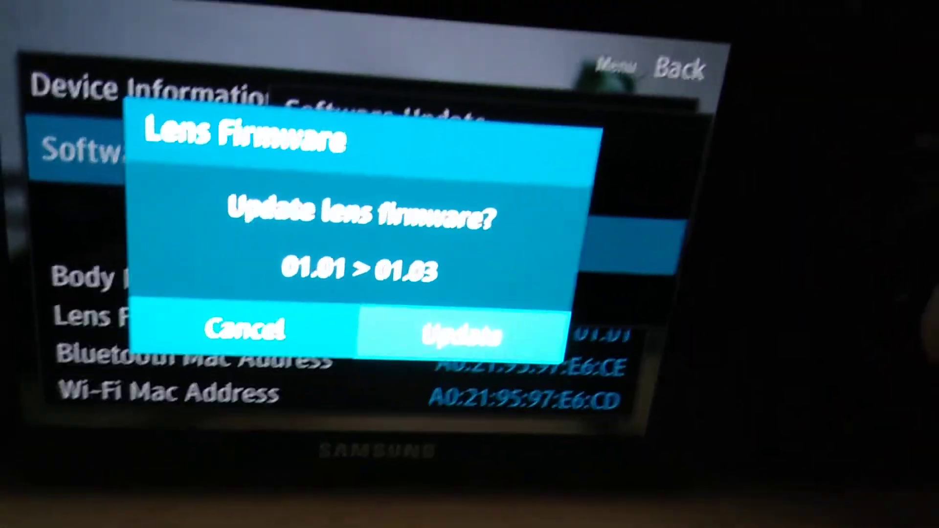
pyautogui.click(455, 333)
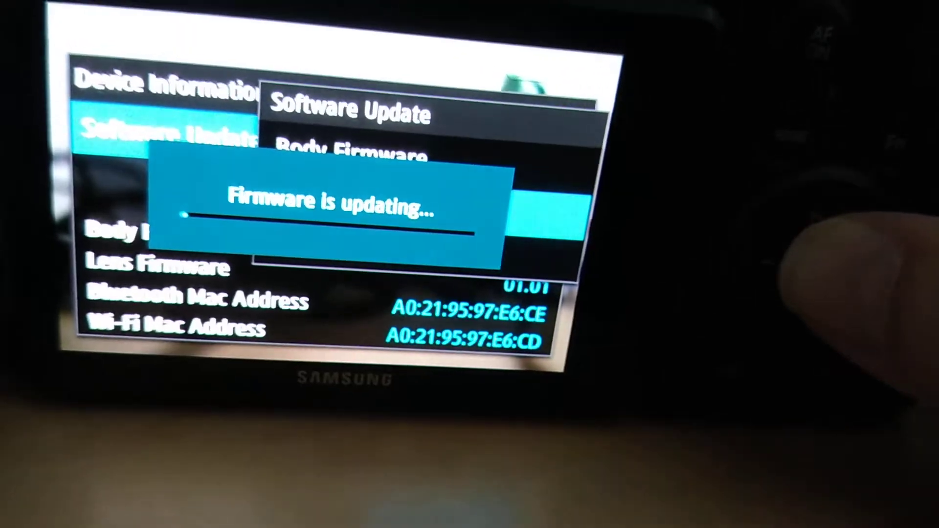